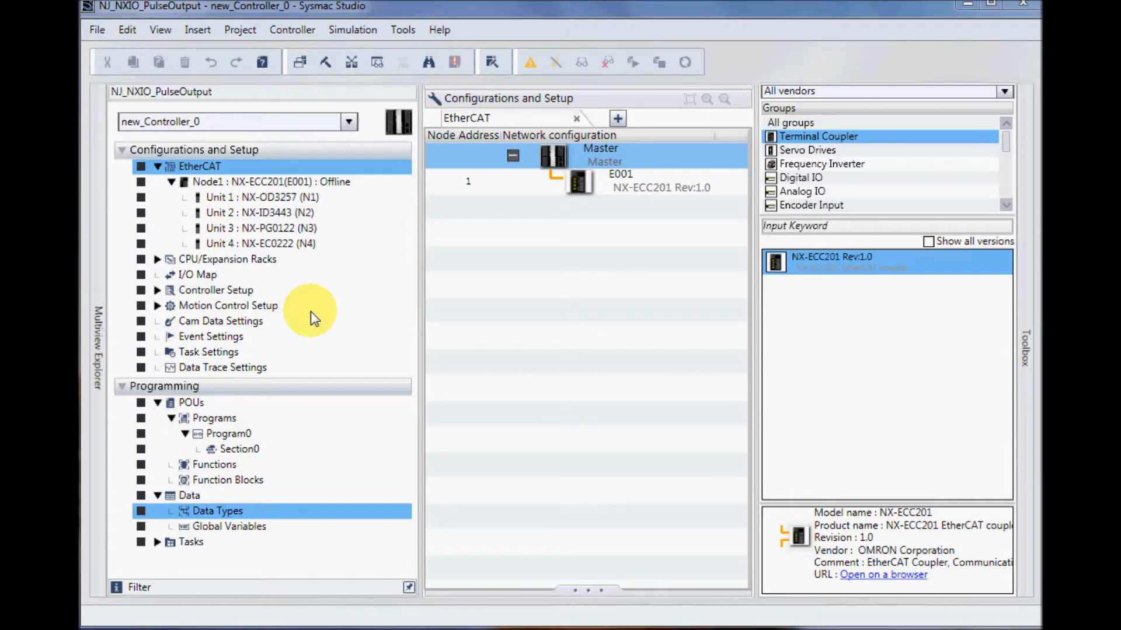
pyautogui.moveTo(318, 290)
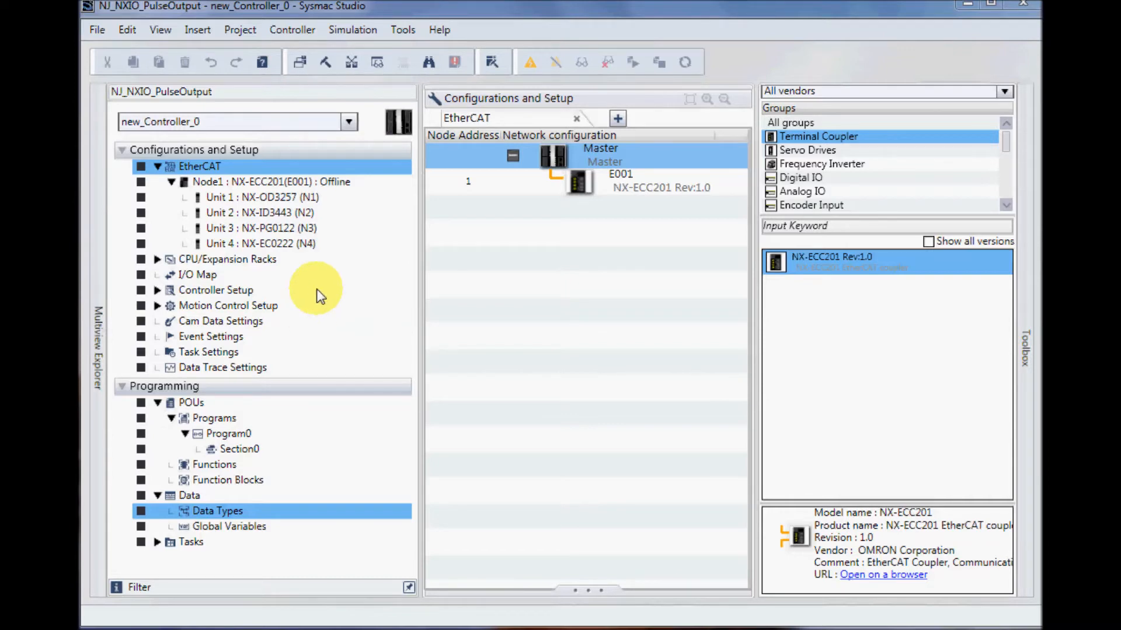
pyautogui.moveTo(314, 201)
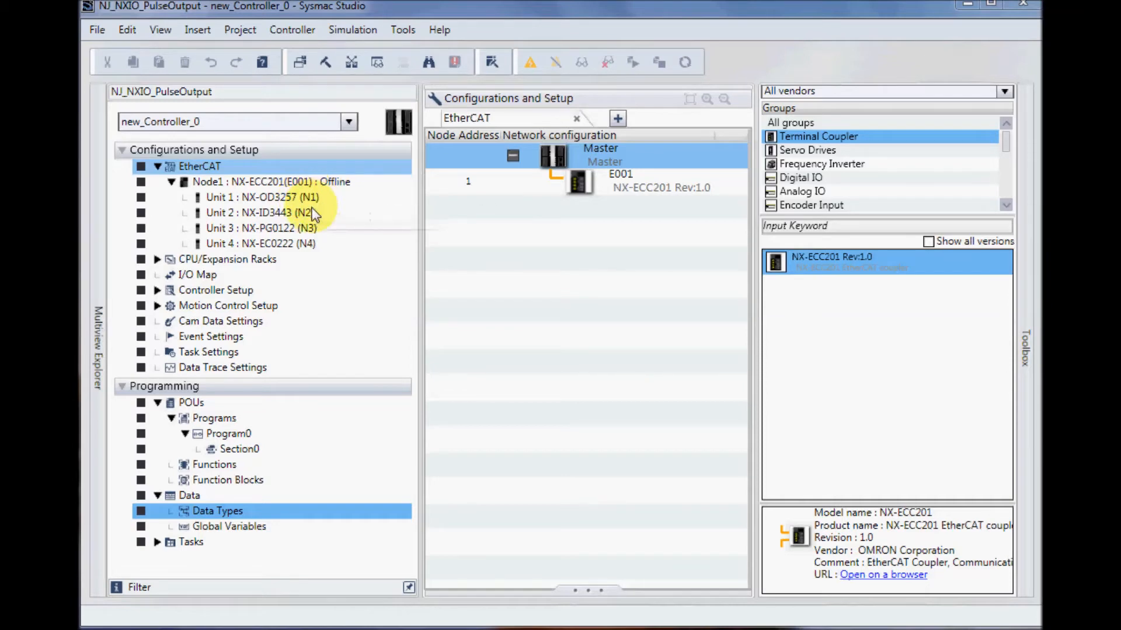
pyautogui.moveTo(306, 228)
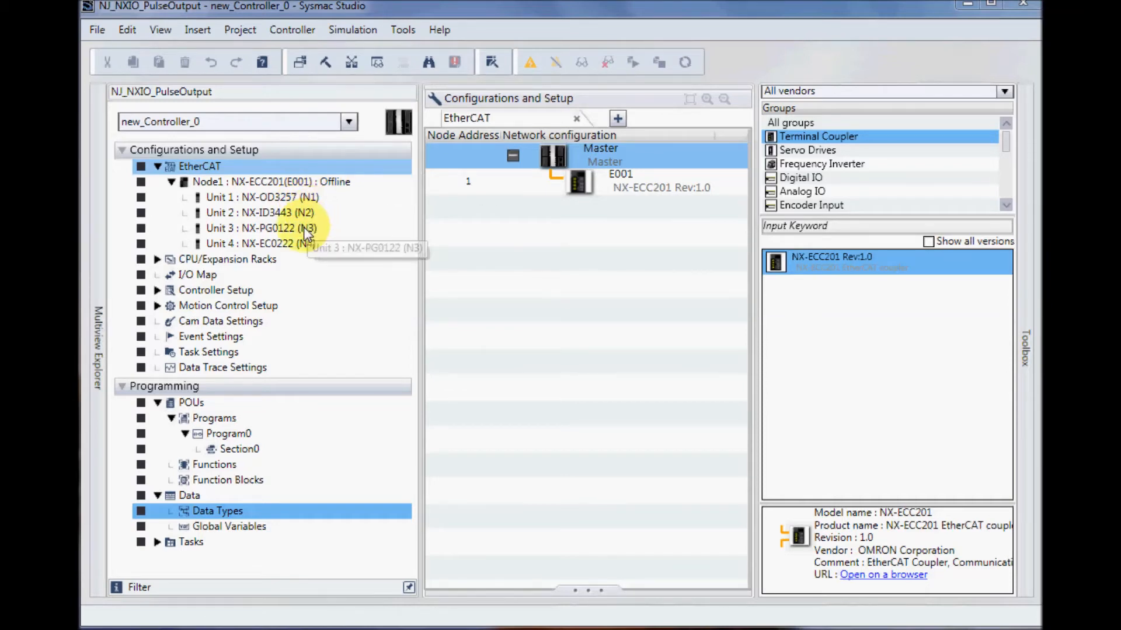
pyautogui.moveTo(315, 246)
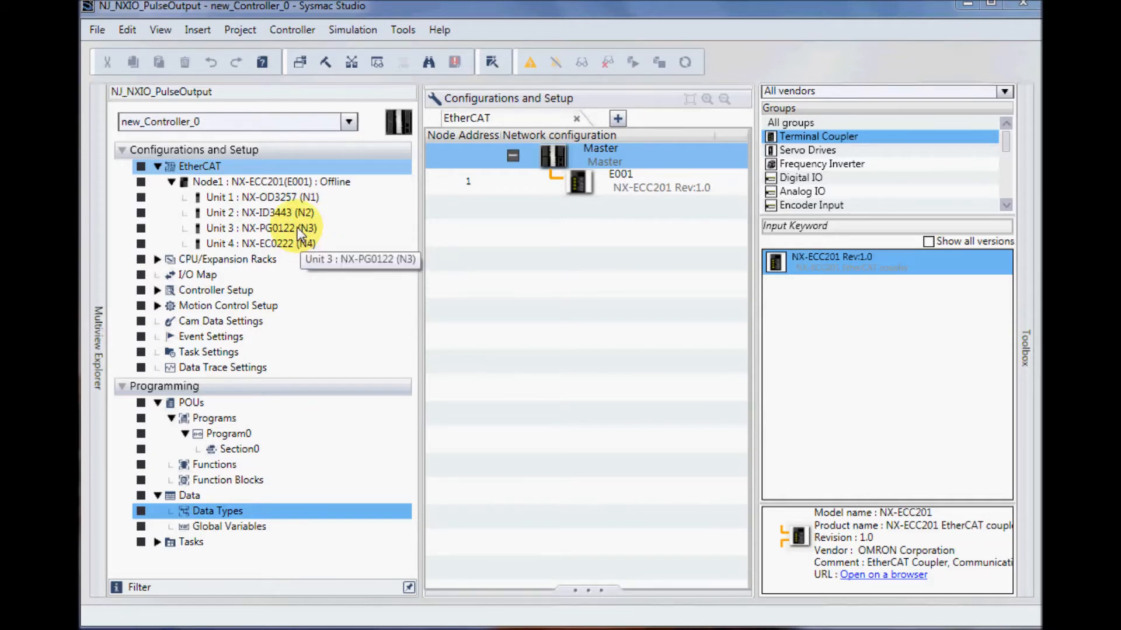
# Set Unit 3 NX-PG0122's Ch1 Output Mode to command velocity continuous pulse output
pyautogui.doubleClick(256, 228)
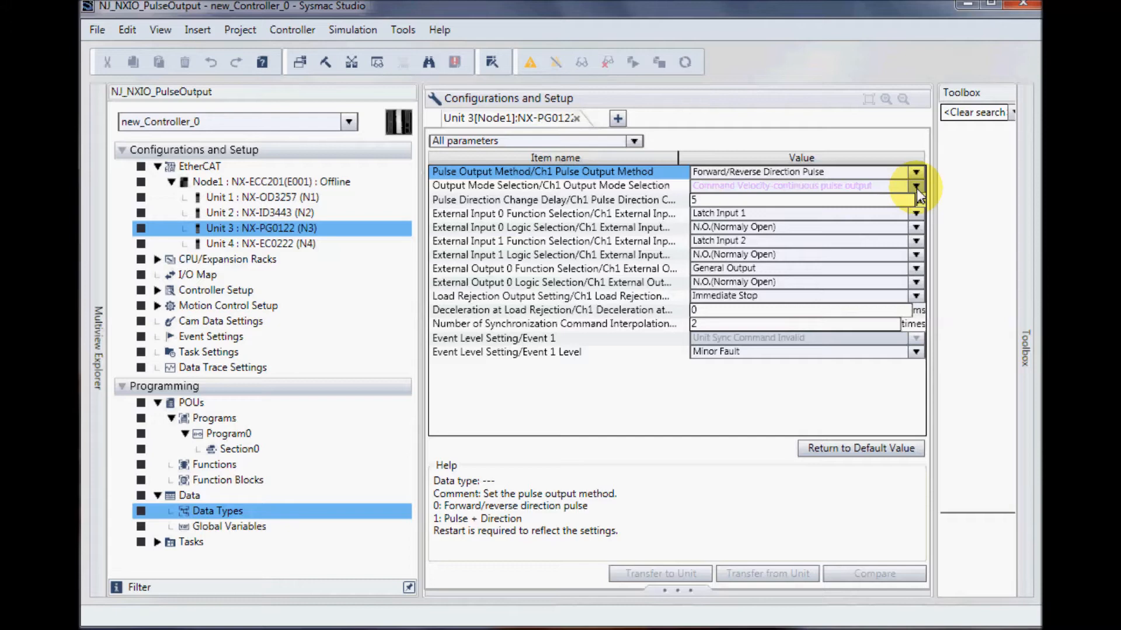
pyautogui.click(916, 186)
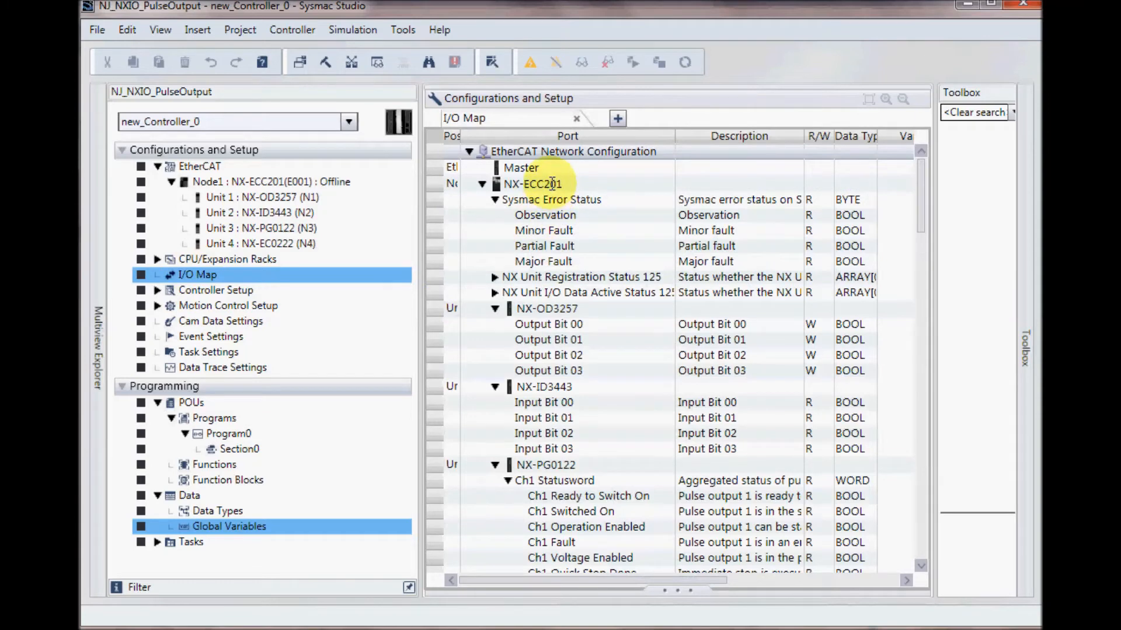
# Create device variables for the NX-ECC201 coupler's unit ports in the I/O Map
pyautogui.rightClick(537, 184)
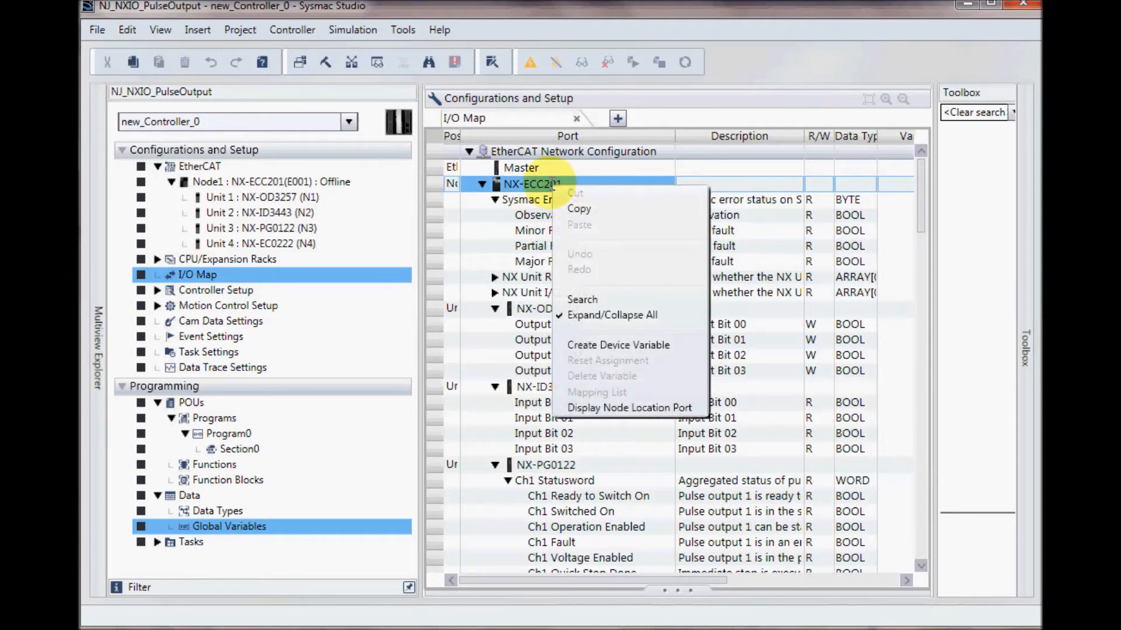
pyautogui.moveTo(624, 342)
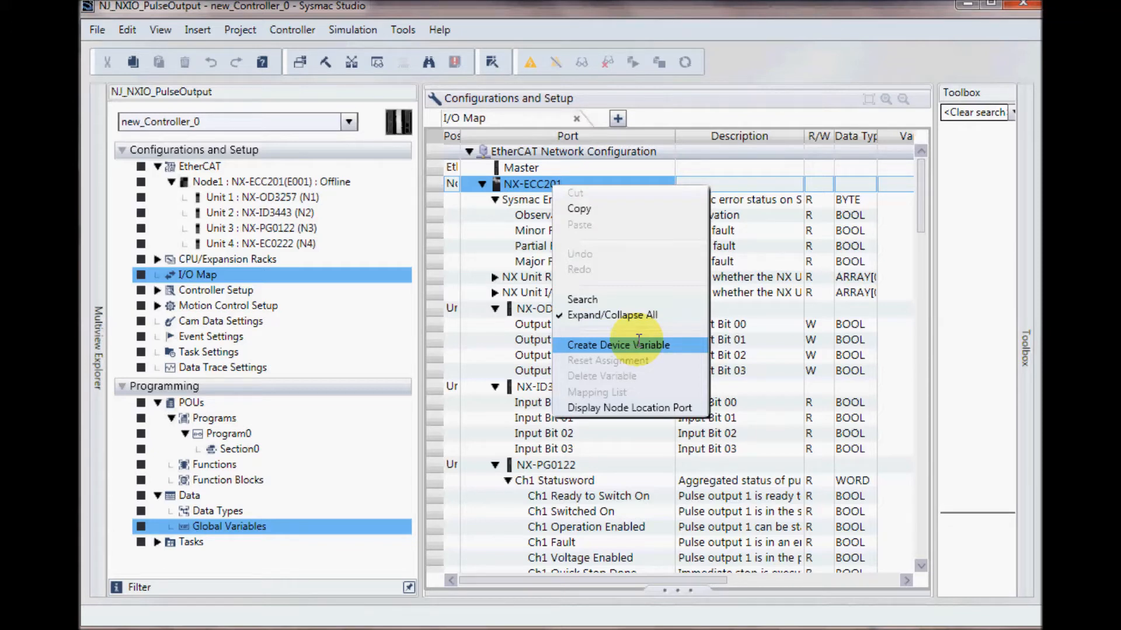
pyautogui.click(617, 345)
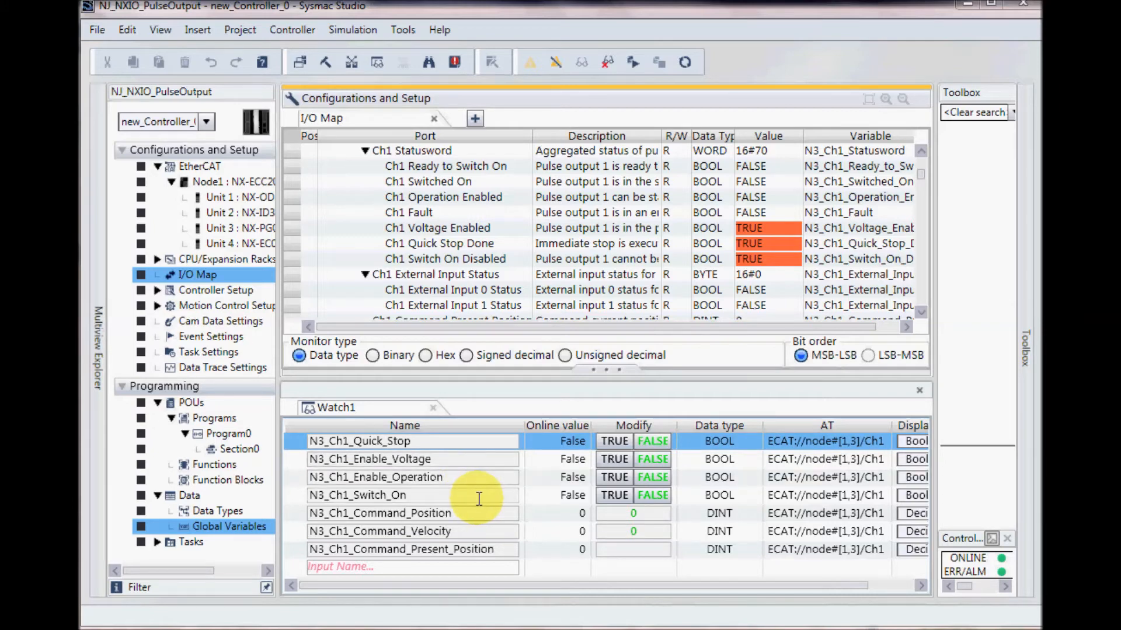
pyautogui.moveTo(497, 530)
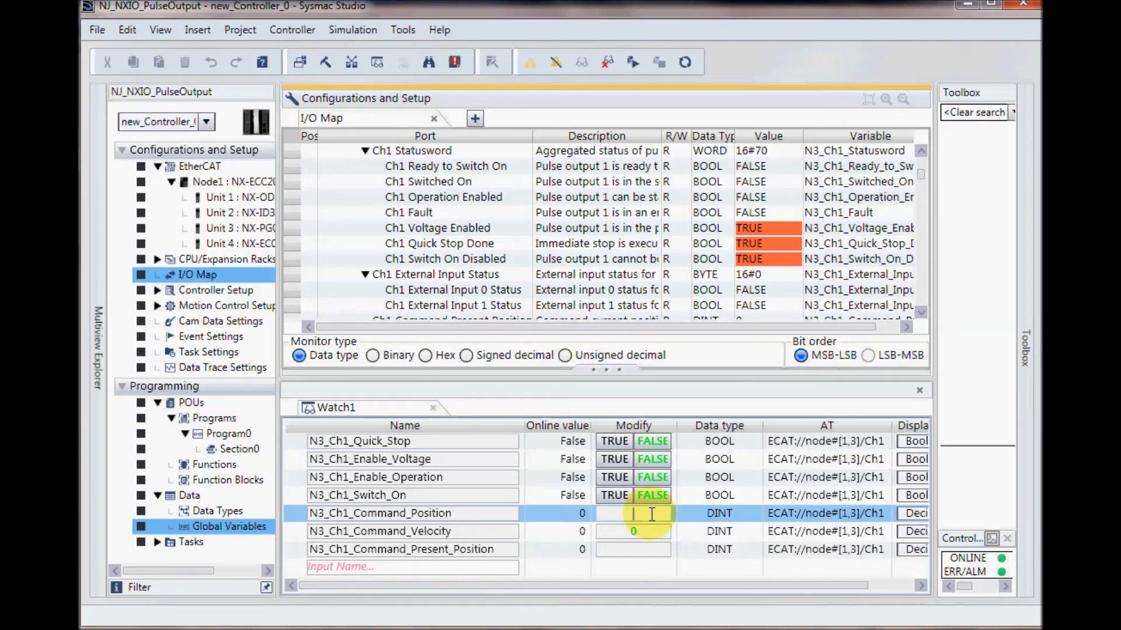
# Enter Command_Position 2500 and Command_Velocity 500 in the Watch1 Modify cells
pyautogui.write('2500')
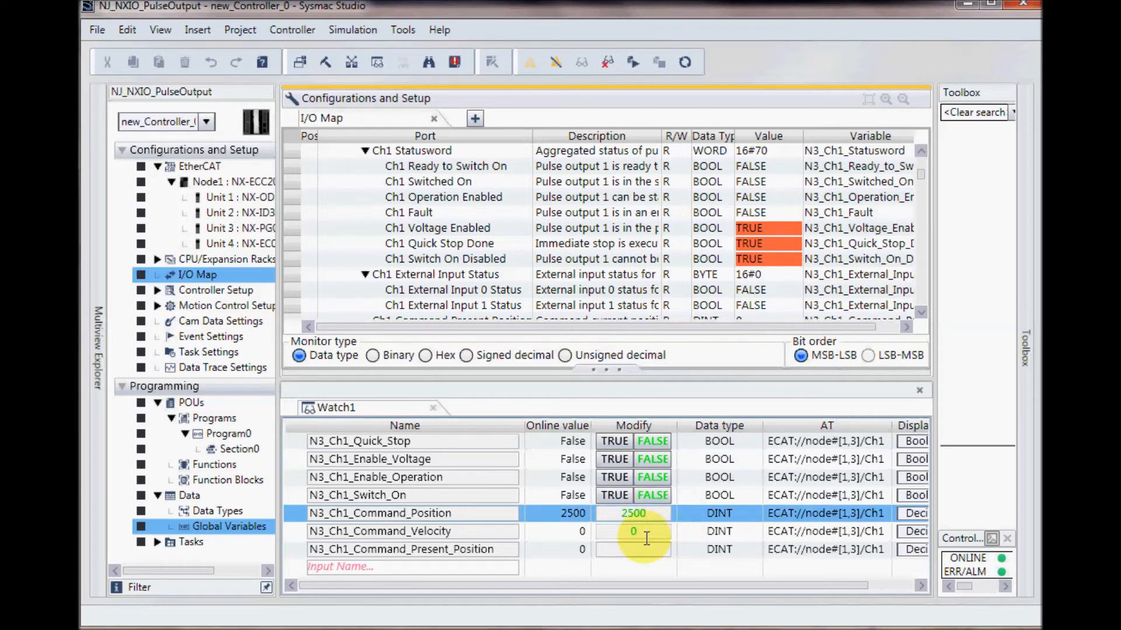
pyautogui.click(404, 532)
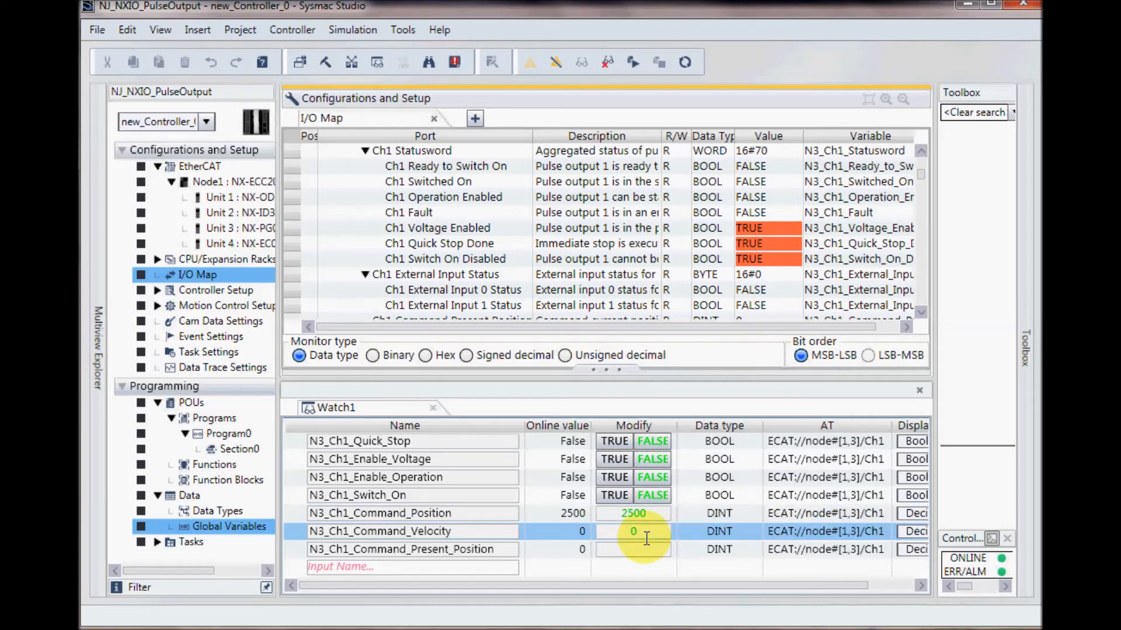
pyautogui.write('500')
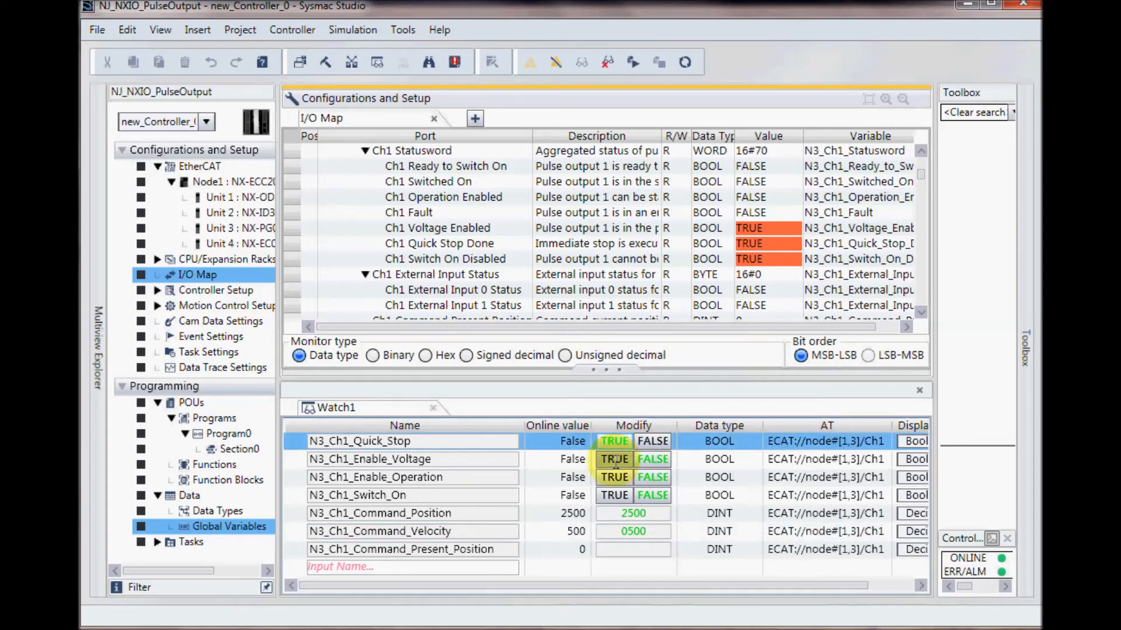
# Set Enable_Voltage, Enable_Operation and Switch_On to TRUE in Watch1
pyautogui.click(614, 459)
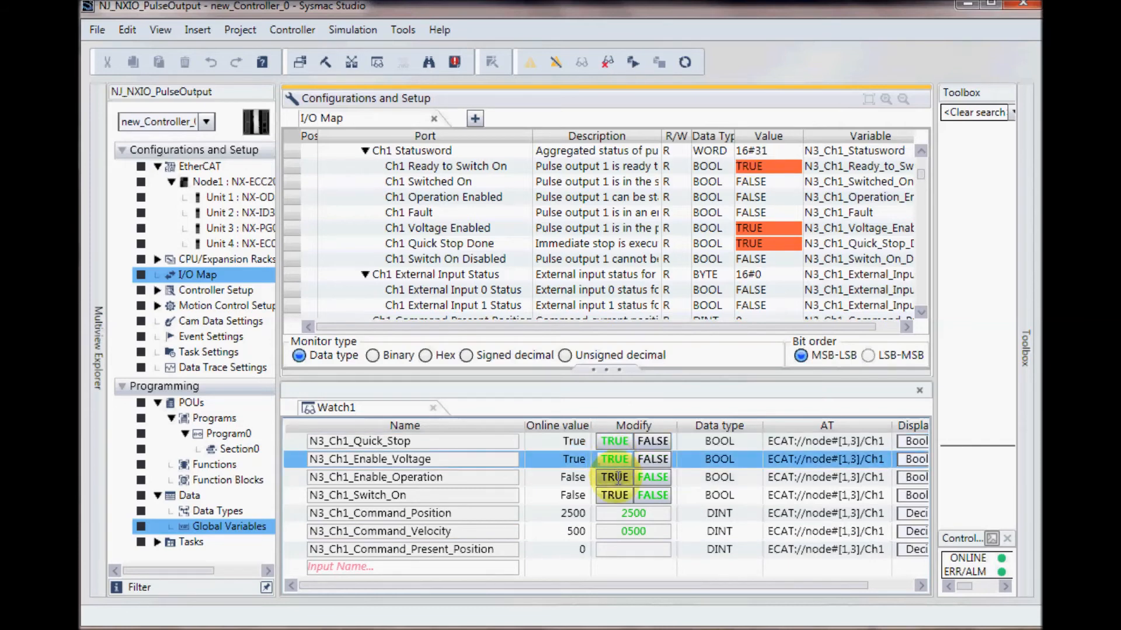
pyautogui.click(614, 477)
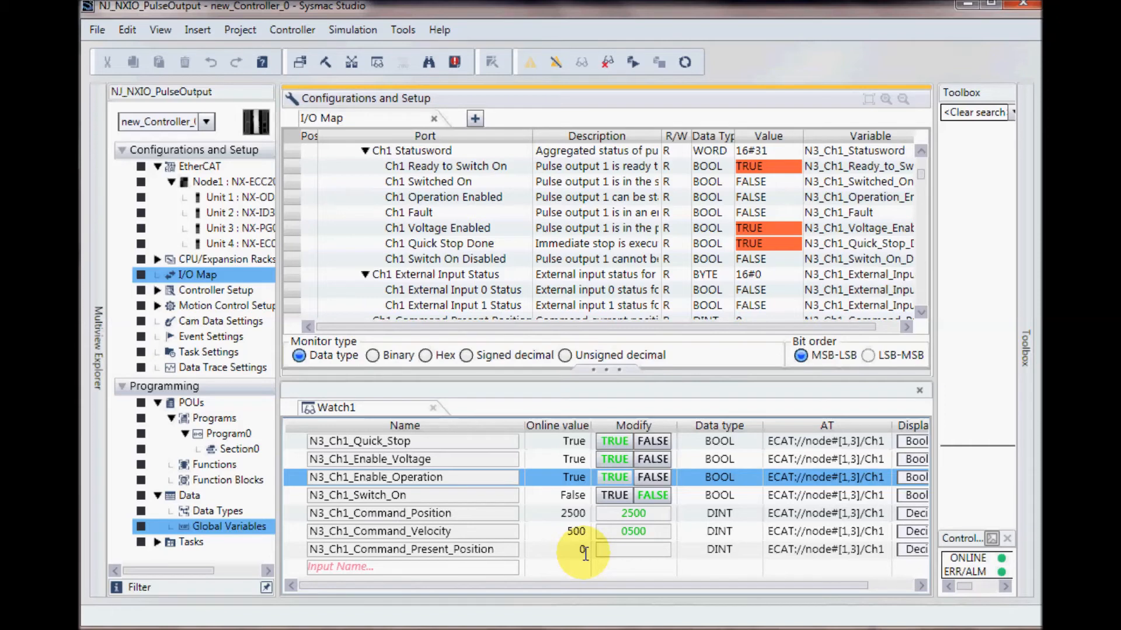
pyautogui.click(614, 495)
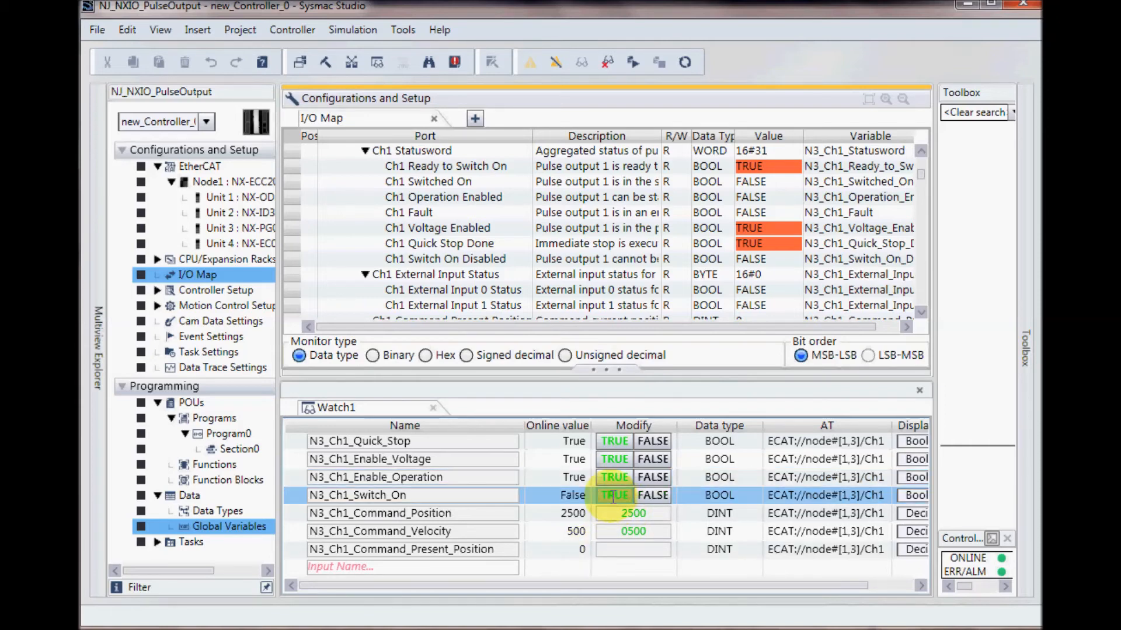
pyautogui.click(614, 496)
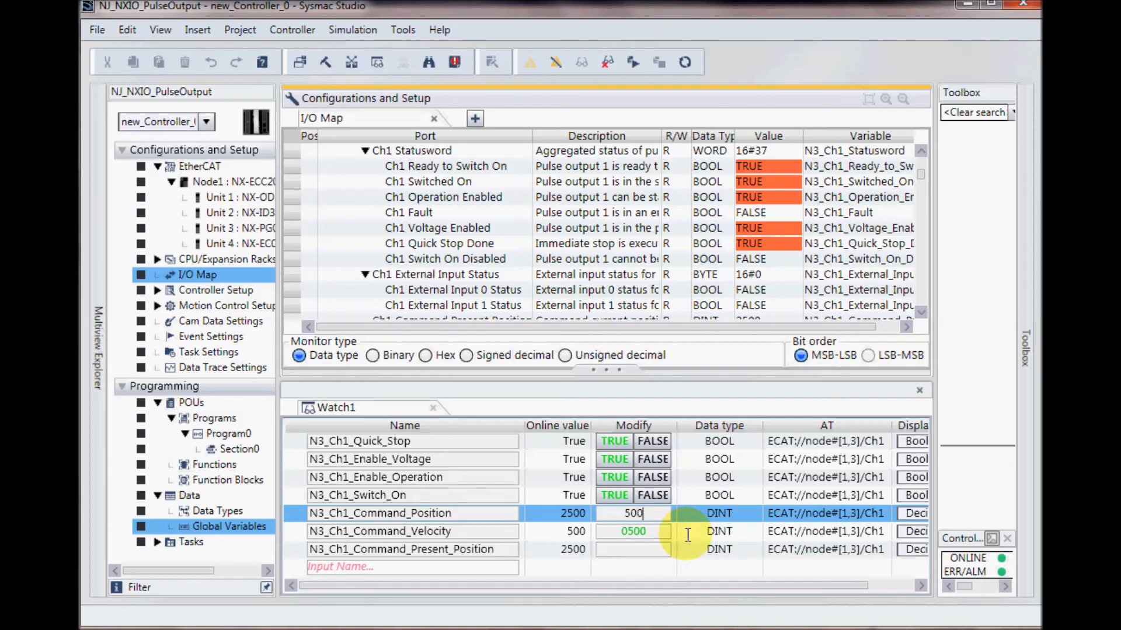
# Enter 5000 in the Command_Position Modify cell in Watch1
pyautogui.write('5000')
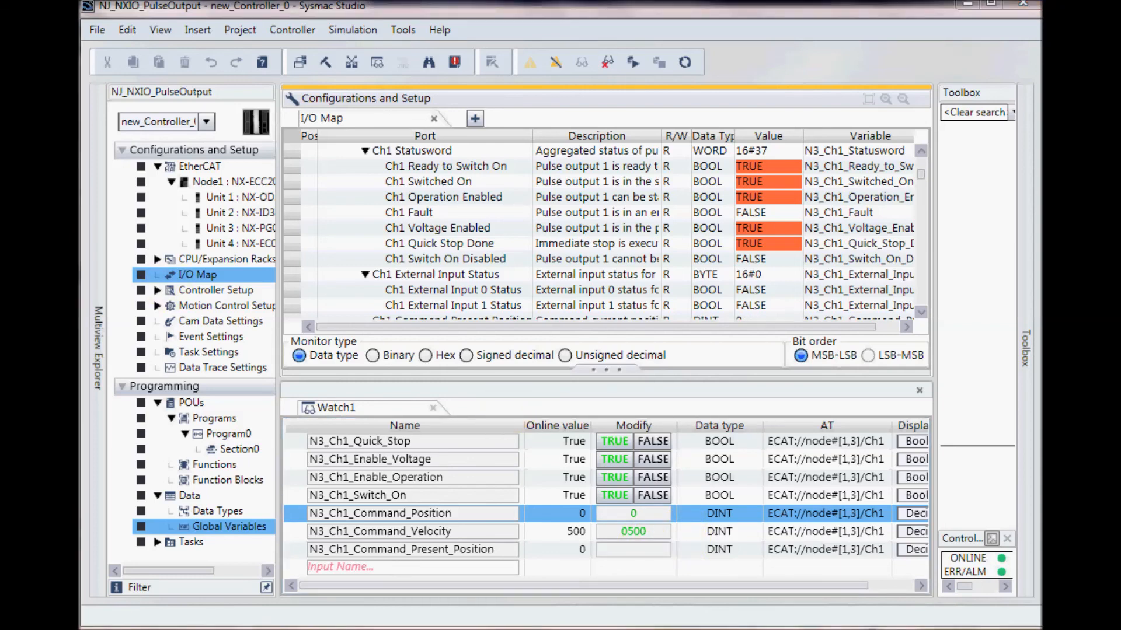
pyautogui.moveTo(128, 178)
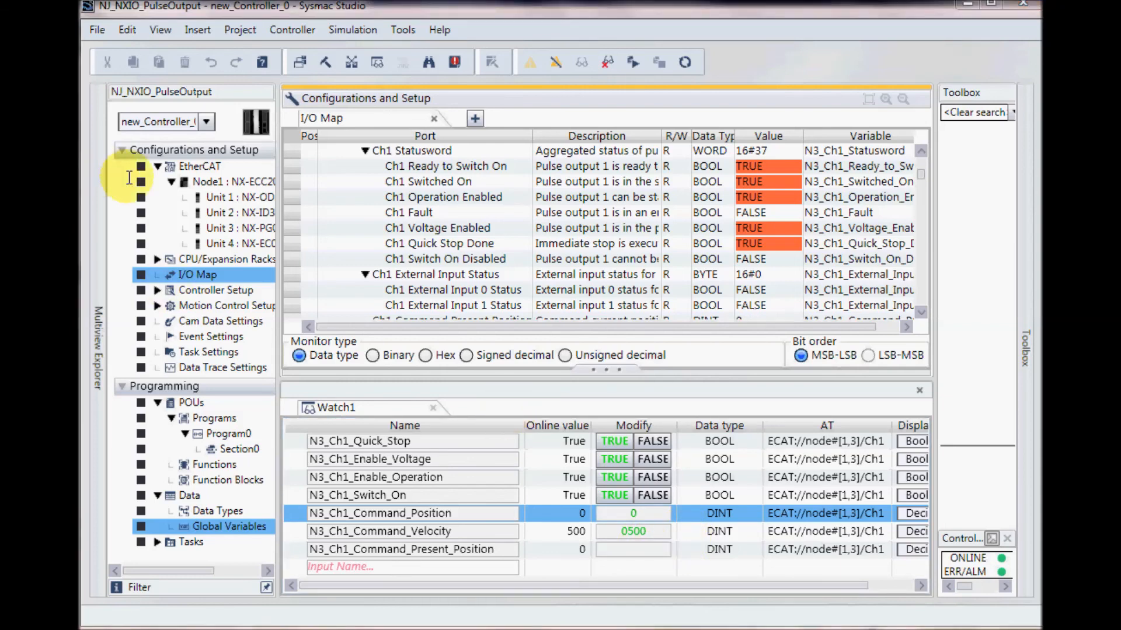